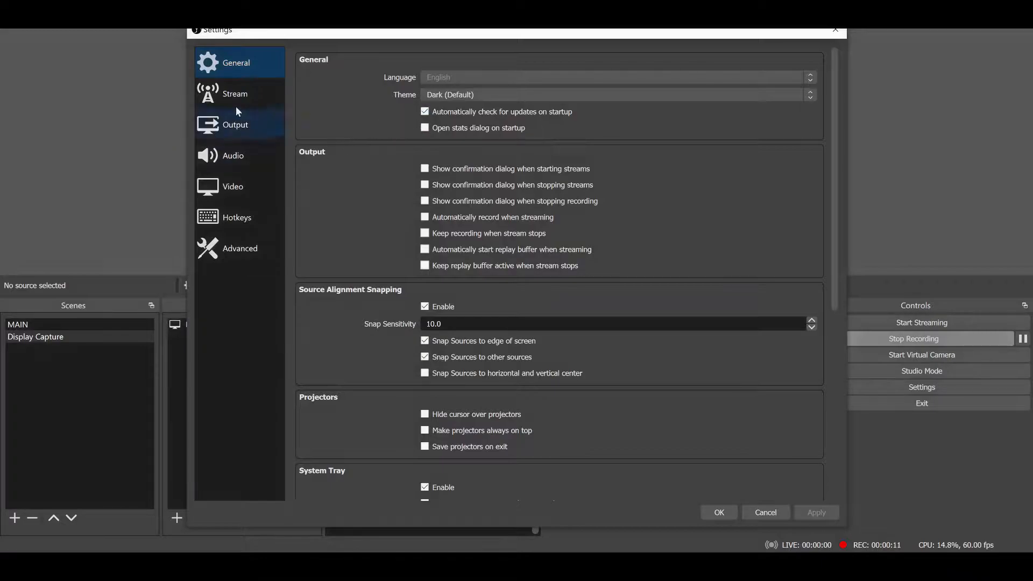
- Review the YouTube stream service and the 6000 Kbps NVENC output settings
click(235, 94)
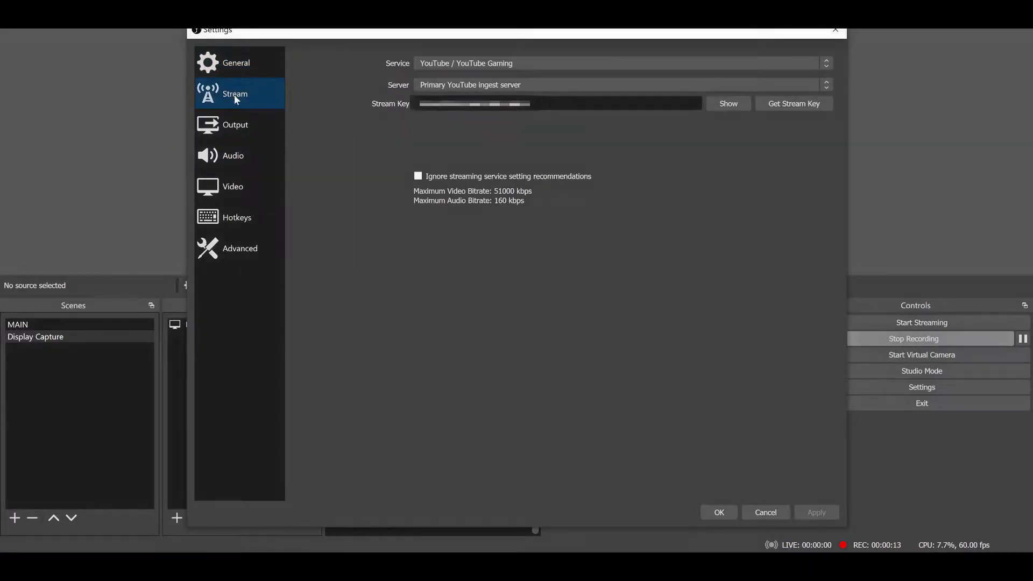
click(235, 125)
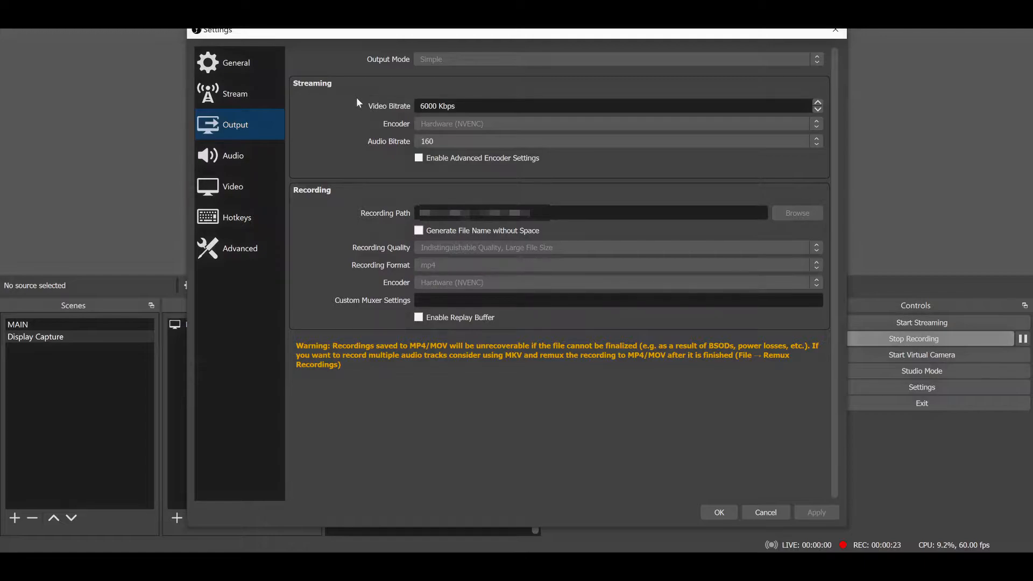
mouse_move(379, 132)
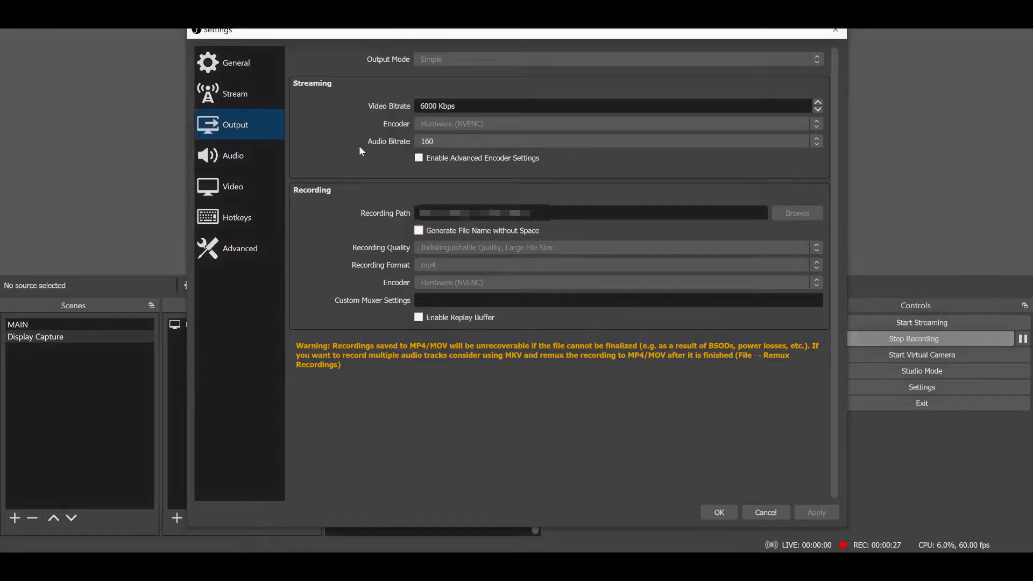
mouse_move(269, 293)
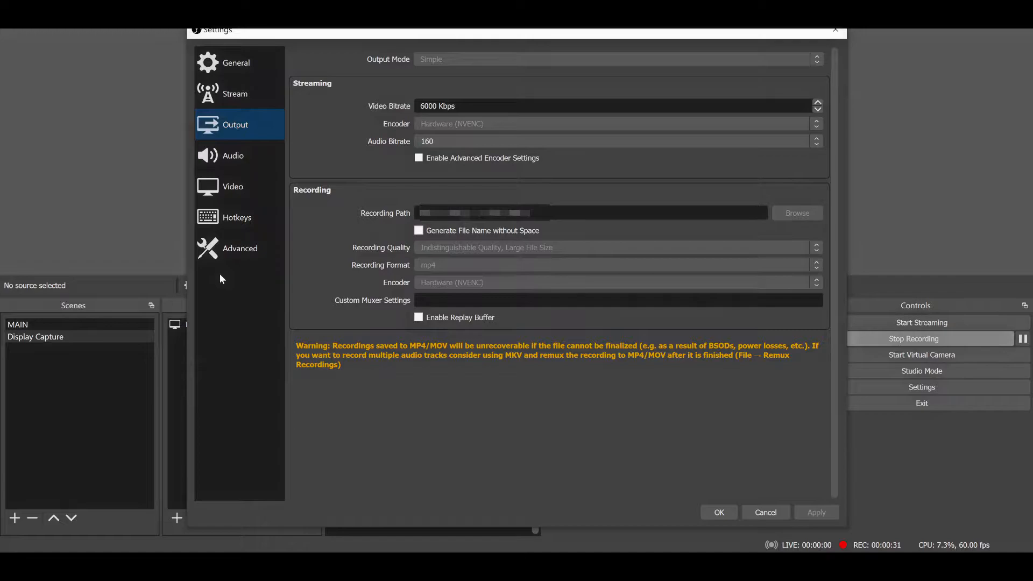
- Confirm 1920x1080 at 60 fps in Video settings and close the Settings window with OK
click(233, 186)
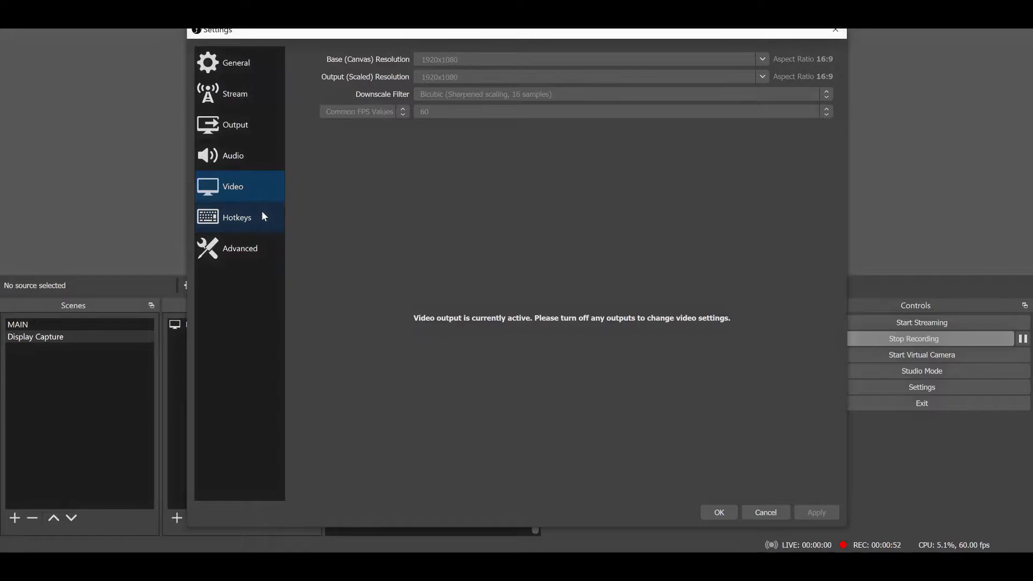
click(766, 513)
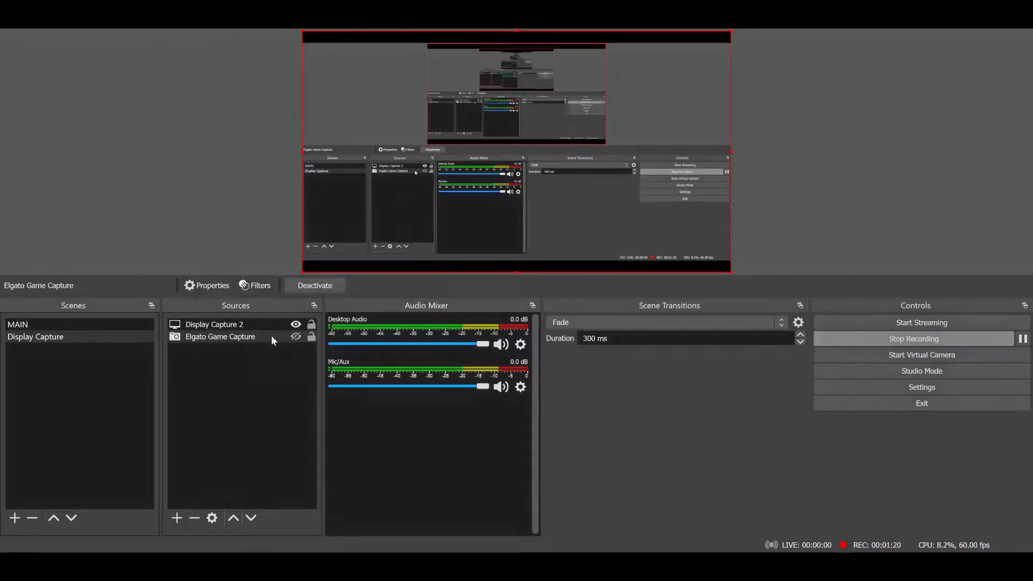
- Set the Elgato Game Capture source to the Elgato Game Capture HD device and reach Configure Video
click(220, 336)
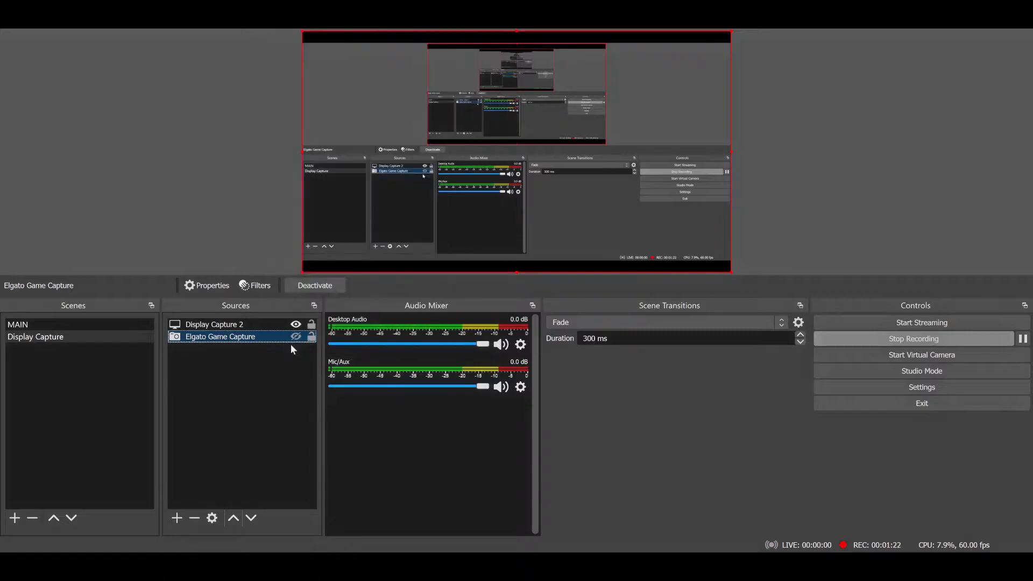
click(212, 285)
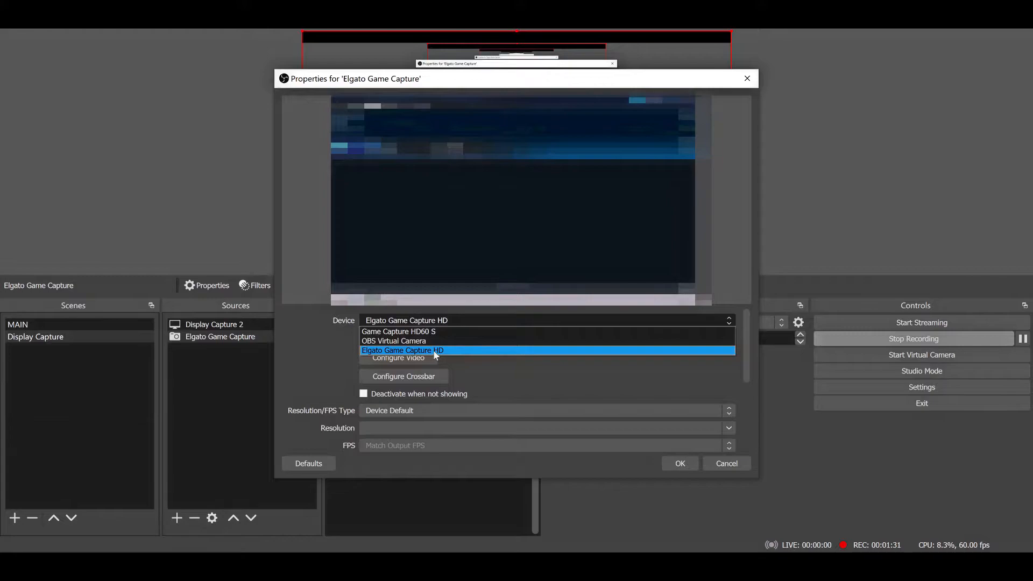
click(402, 351)
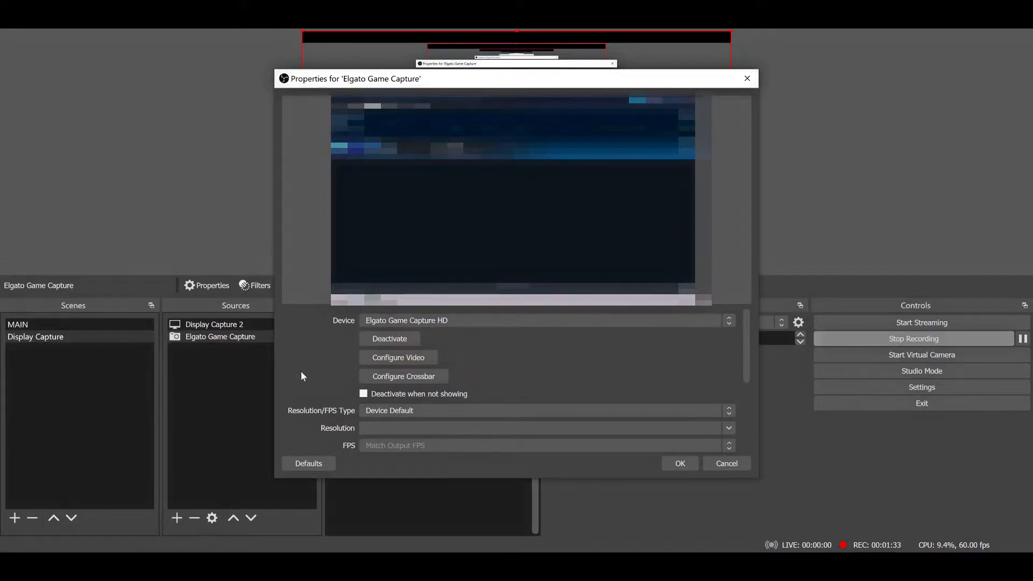
scroll(down, 3)
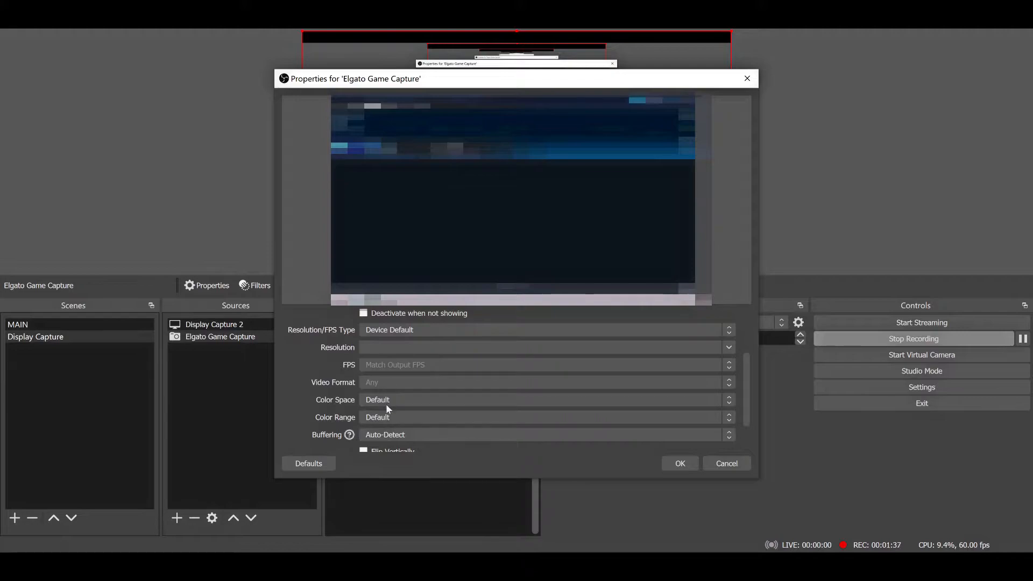
scroll(down, 3)
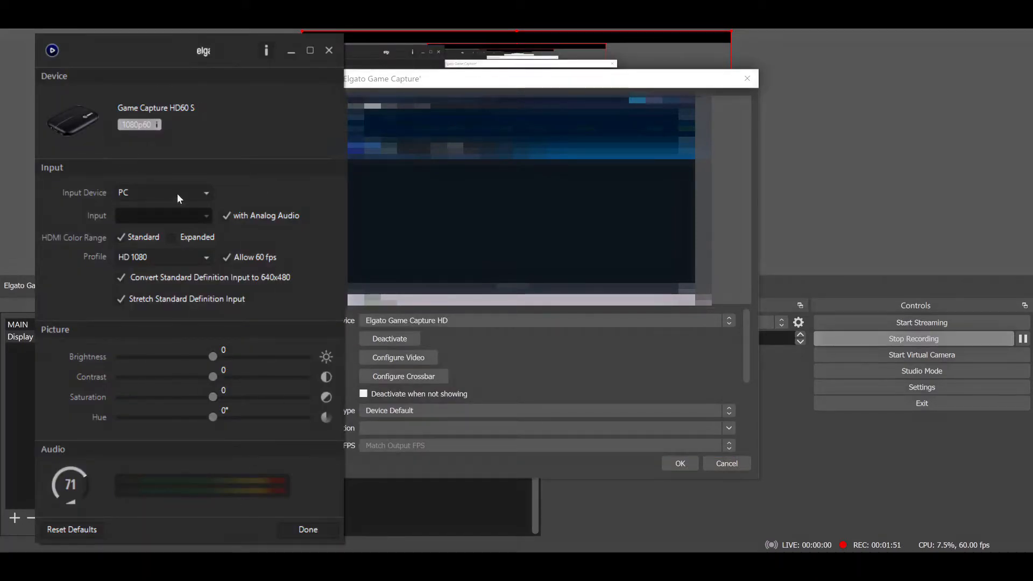
- Keep PC as the input device with the HD 1080, 60 fps profile and confirm with Done
click(162, 193)
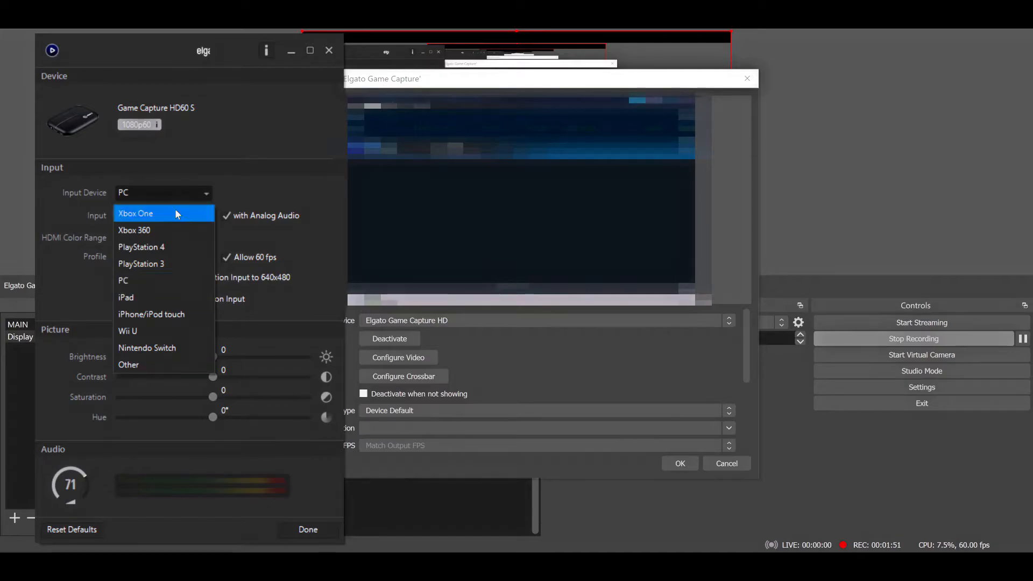
mouse_move(154, 280)
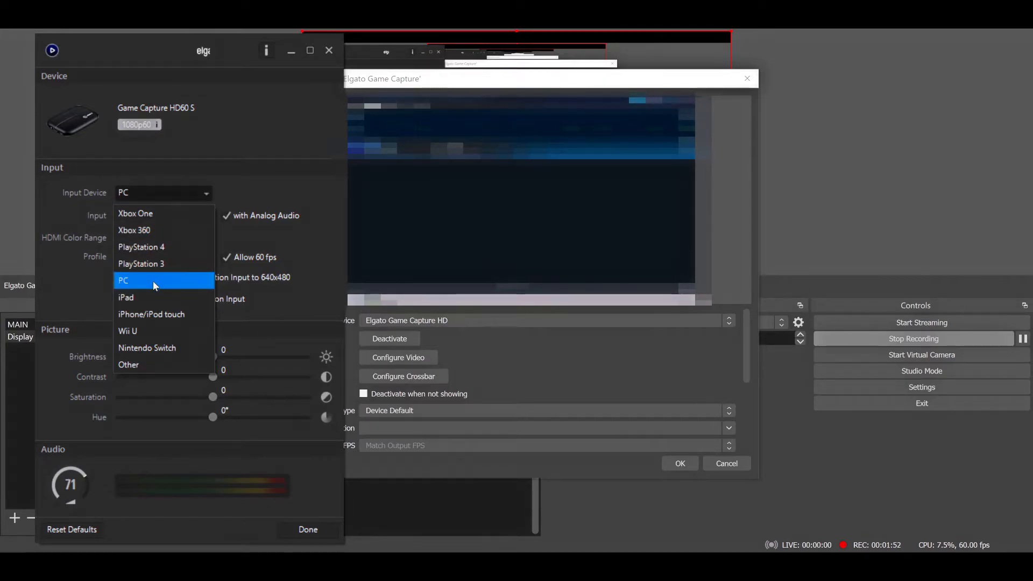
click(152, 280)
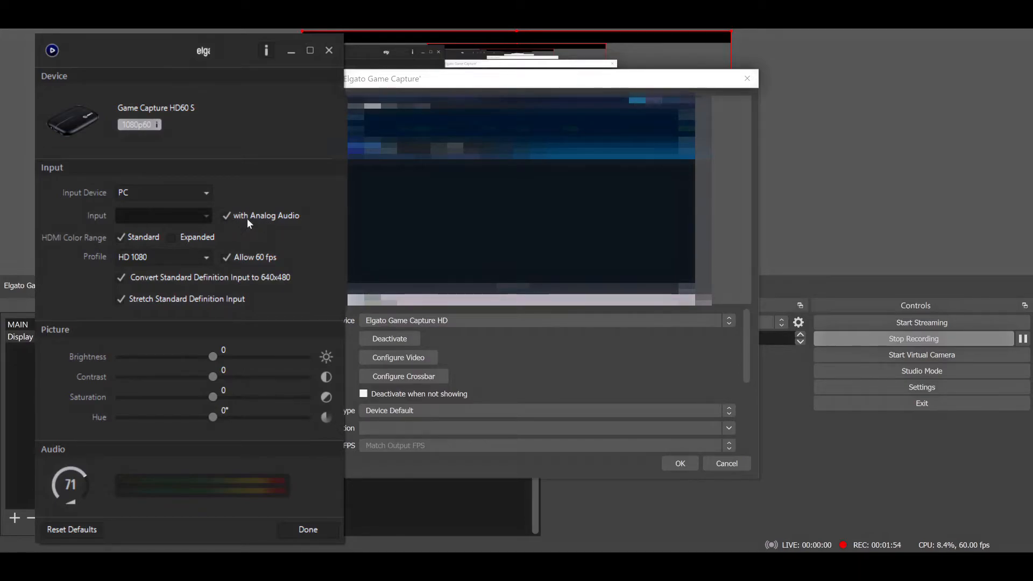
mouse_move(225, 222)
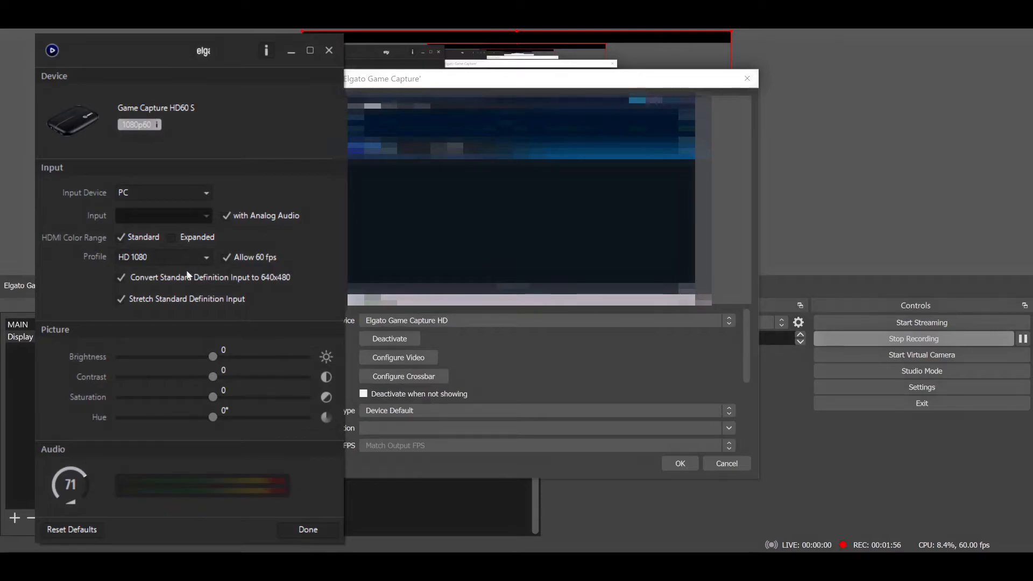
mouse_move(264, 272)
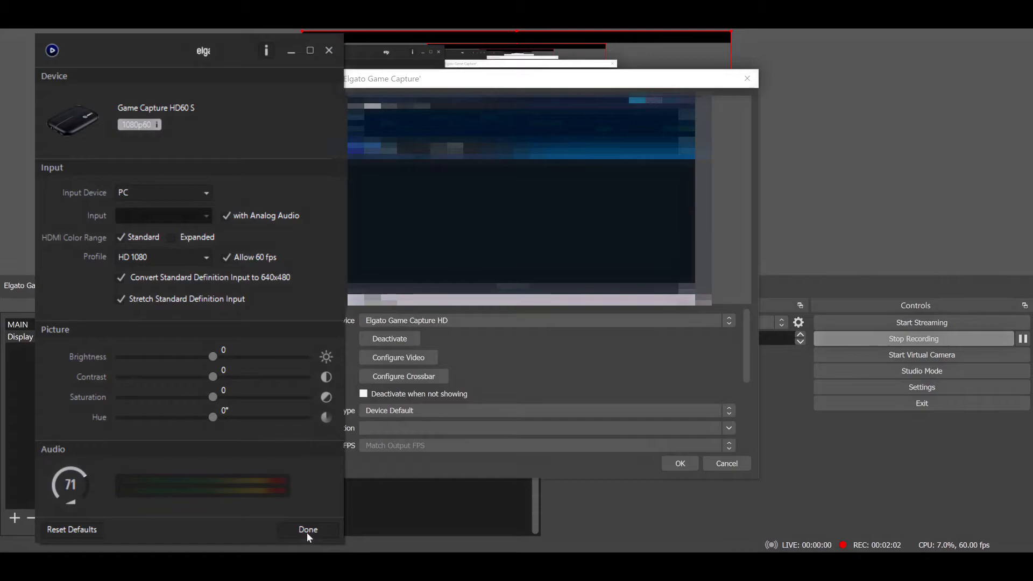
click(308, 529)
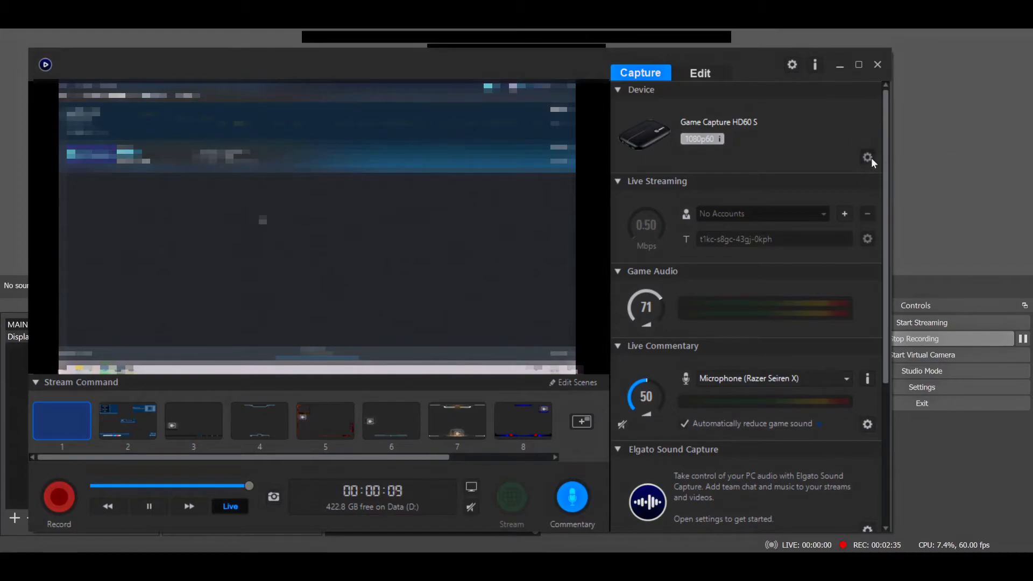
- Show the HD60 S Capture page with 1920x1080, 60 fps progressive input and 40 Mbps output
click(868, 157)
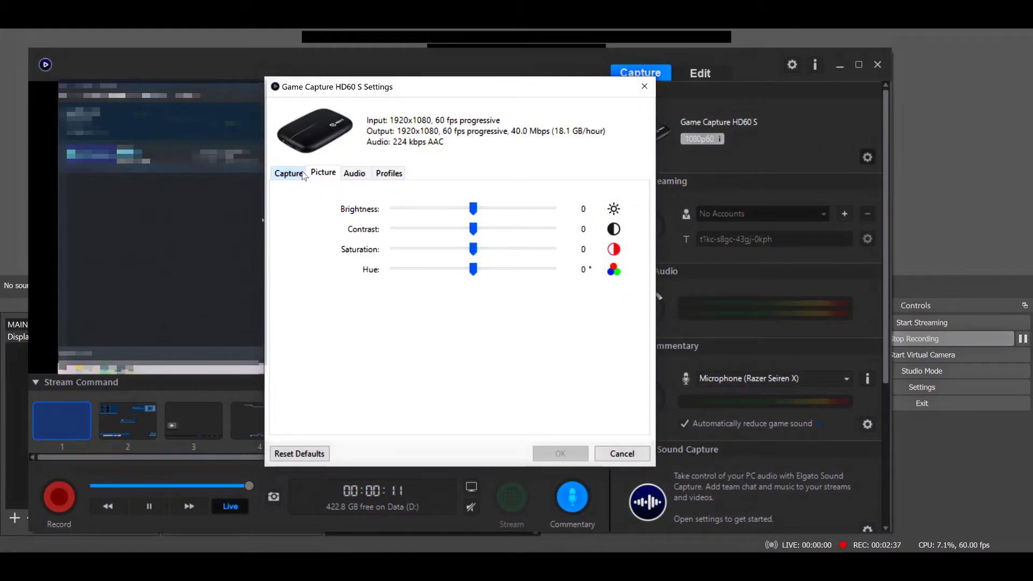
click(289, 172)
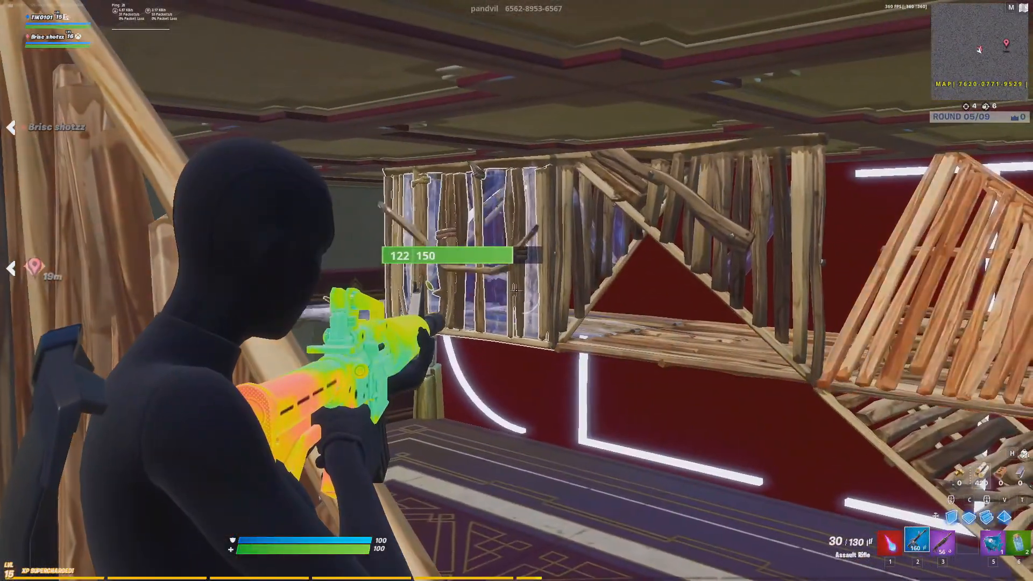
- Shoot the Assault Rifle at the wooden wall for sample Fortnite footage
click(516, 291)
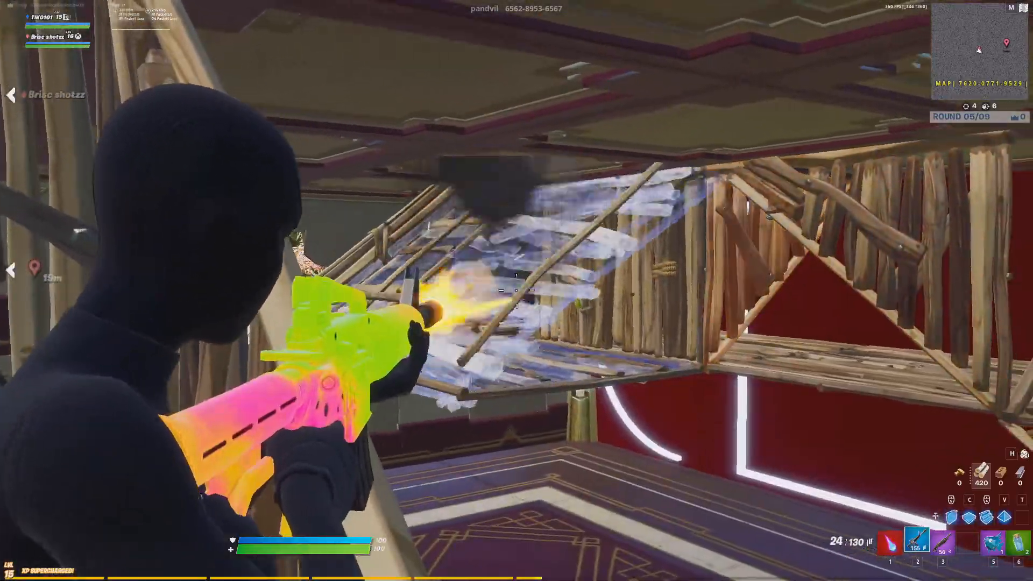